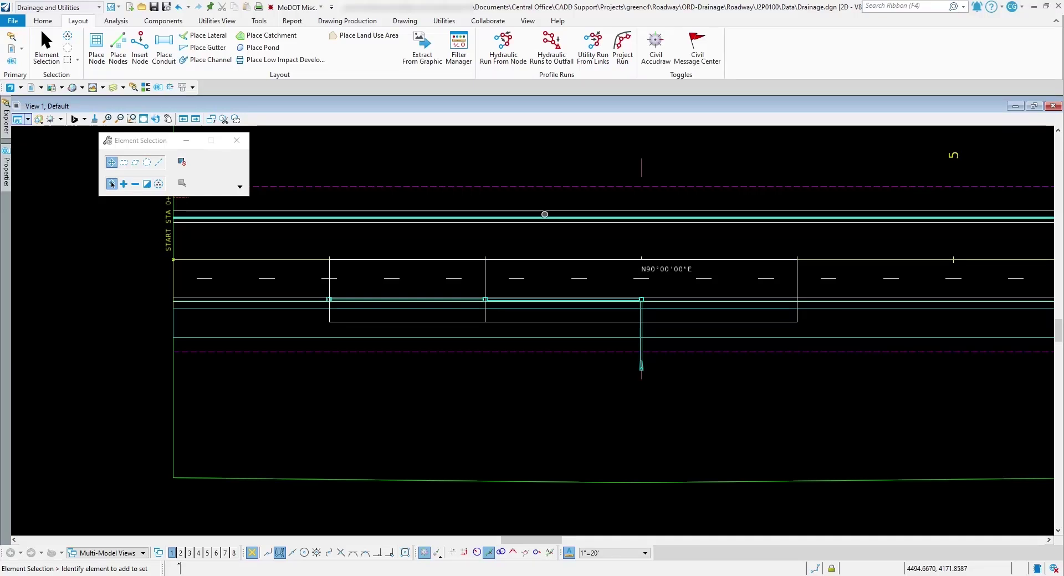
{"action": "mouse_move", "coordinate": [337, 179]}
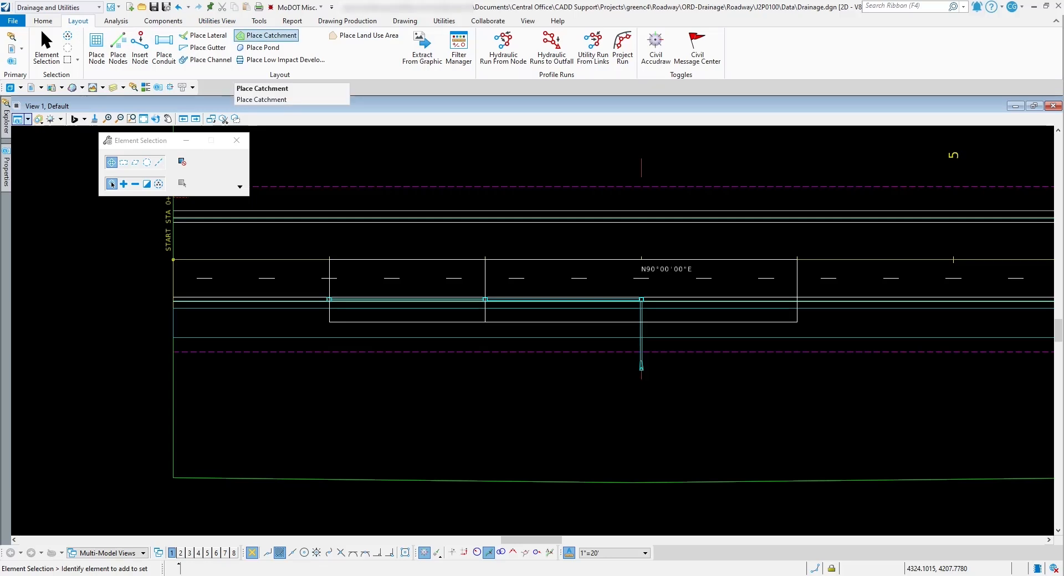
Start Place Catchment with Pick Points method and Land Use Defined Area feature.
{"action": "left_click", "coordinate": [262, 88]}
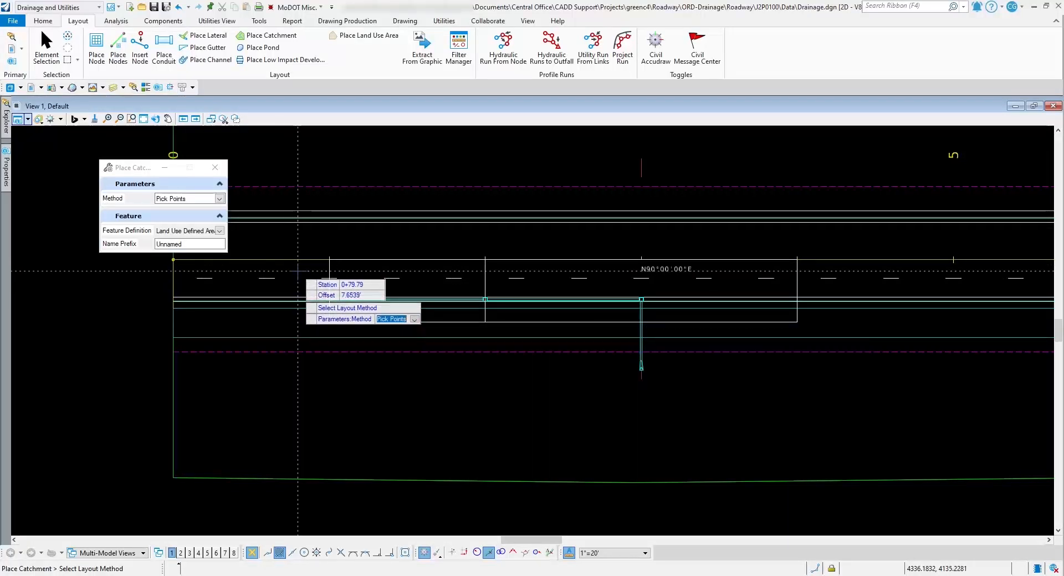
{"action": "mouse_move", "coordinate": [330, 300]}
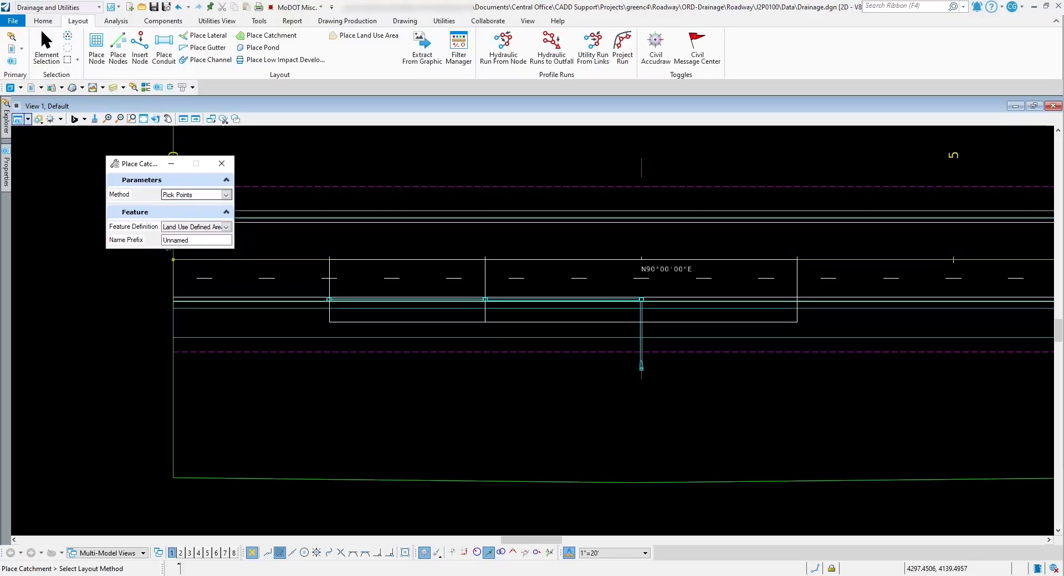
{"action": "left_click", "coordinate": [225, 195]}
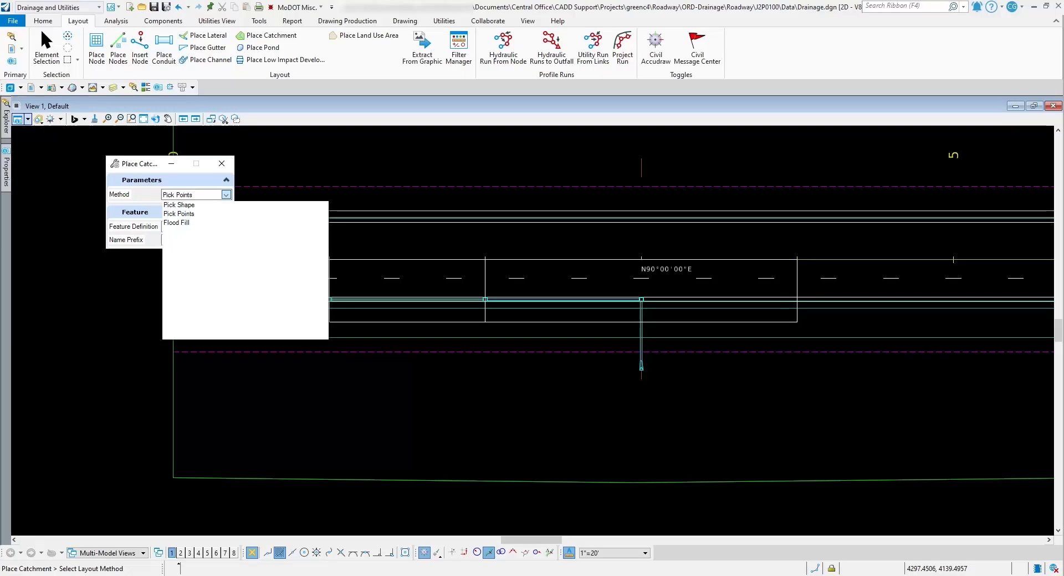
{"action": "left_click", "coordinate": [179, 213]}
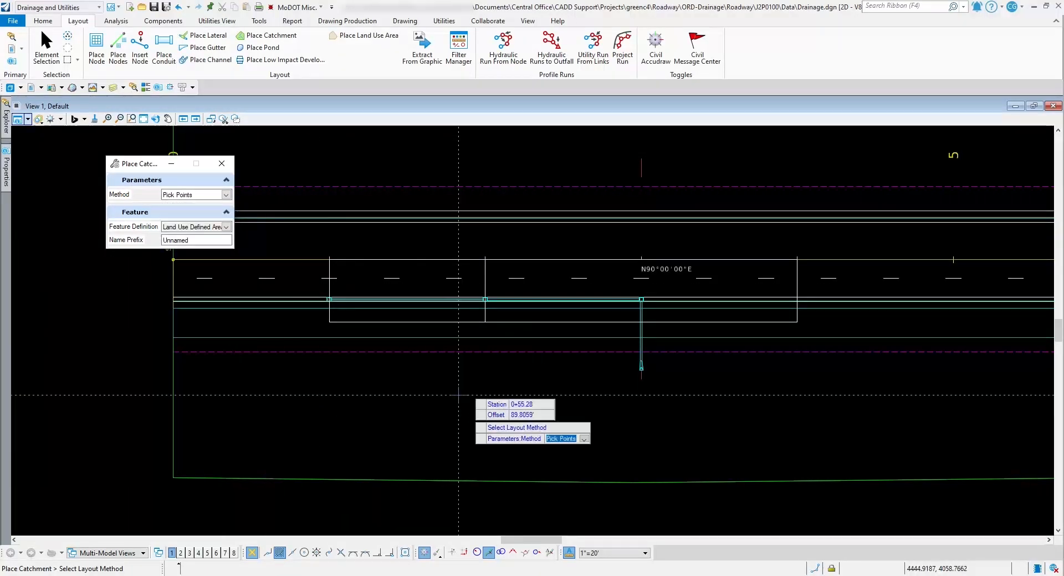
{"action": "mouse_move", "coordinate": [512, 408]}
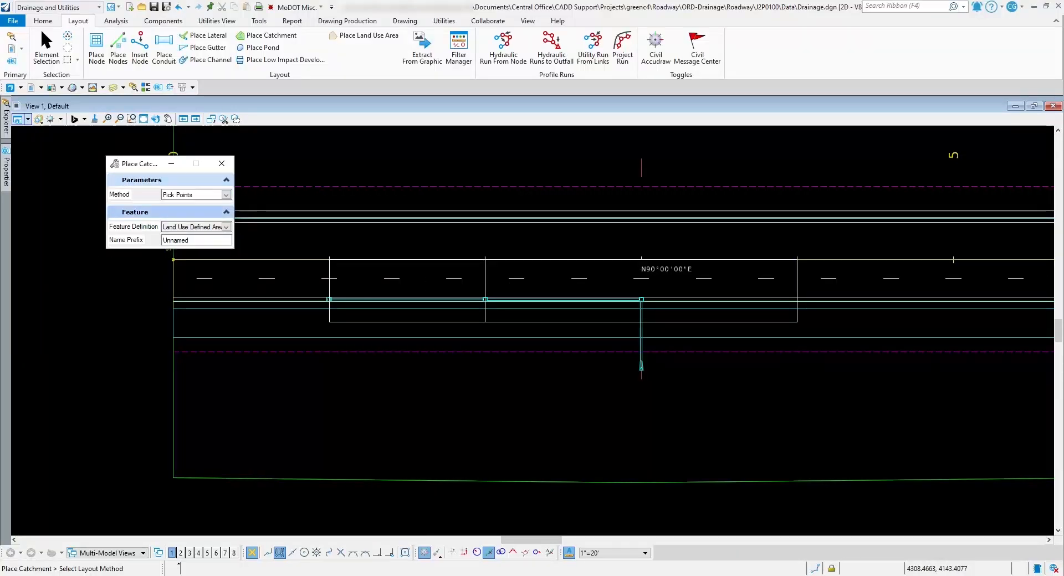
{"action": "left_click", "coordinate": [225, 194]}
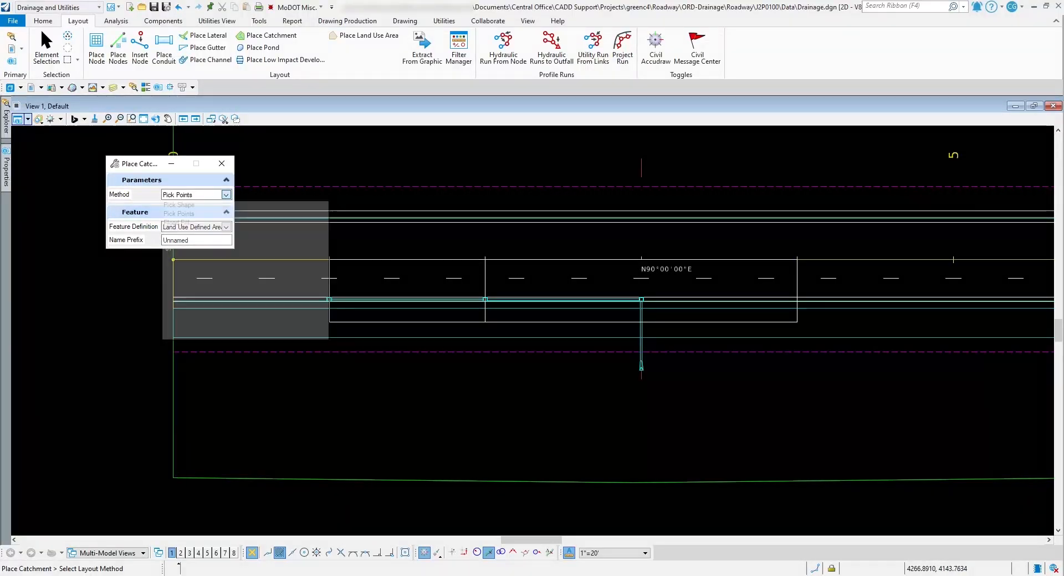
{"action": "left_click", "coordinate": [225, 194]}
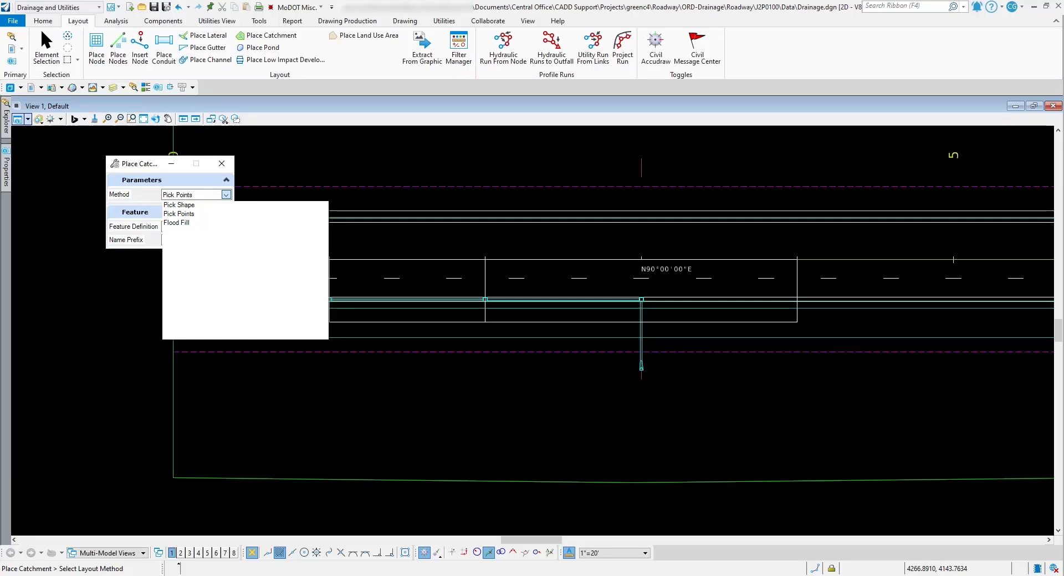
{"action": "left_click", "coordinate": [179, 213]}
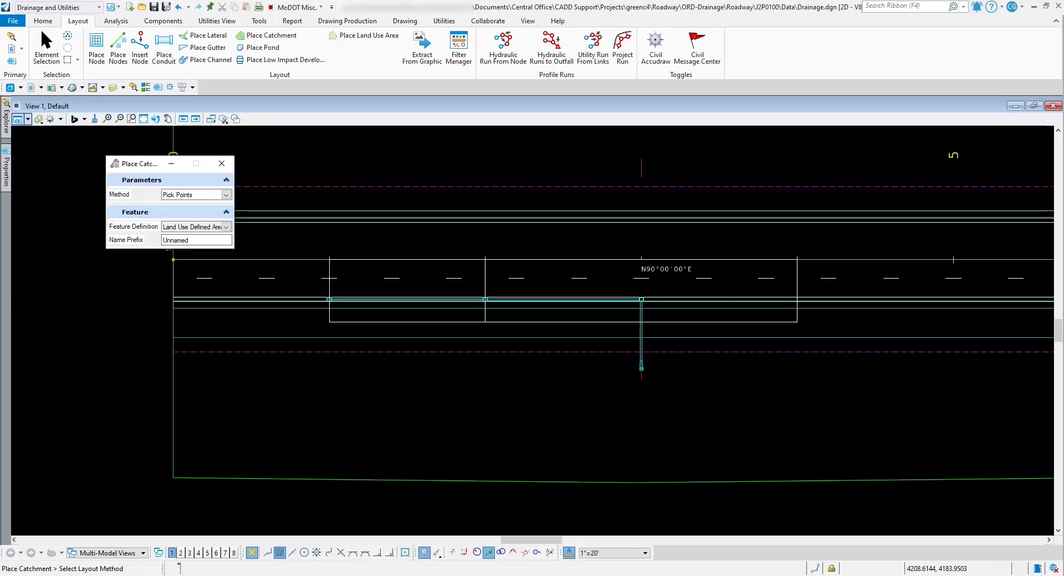
{"action": "left_click", "coordinate": [226, 227]}
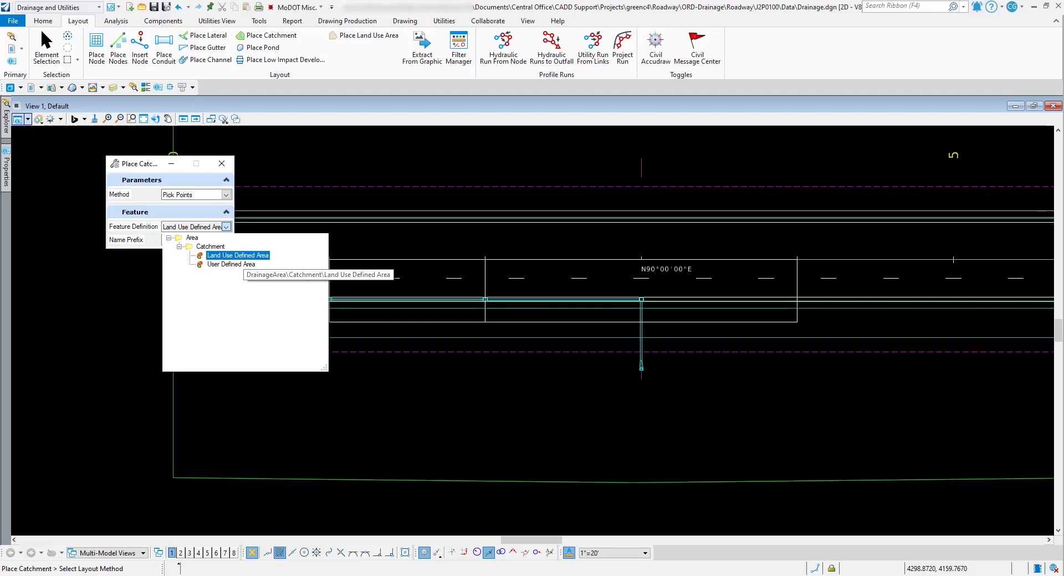
{"action": "mouse_move", "coordinate": [231, 264]}
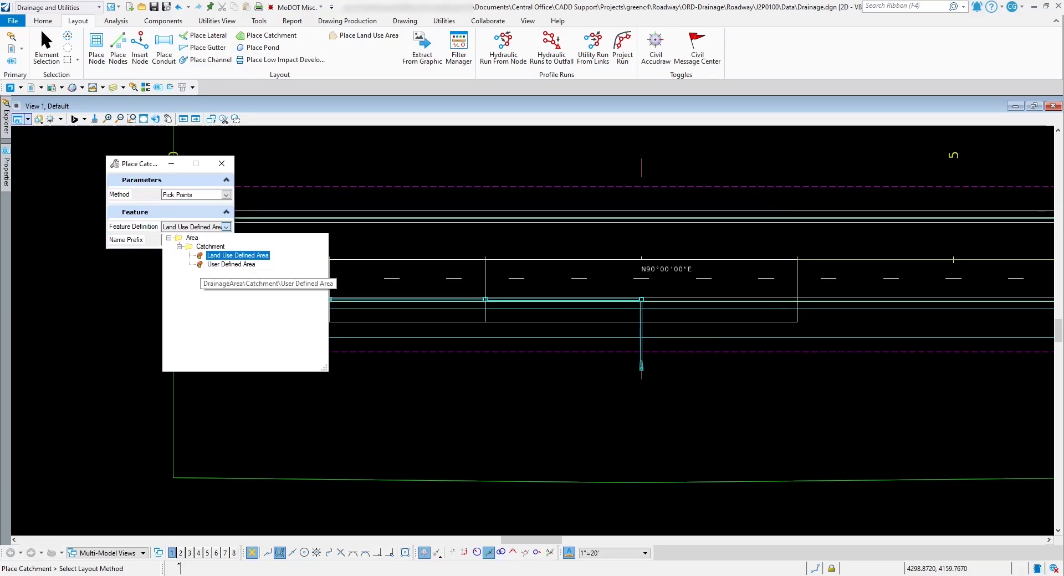
{"action": "left_click", "coordinate": [238, 255]}
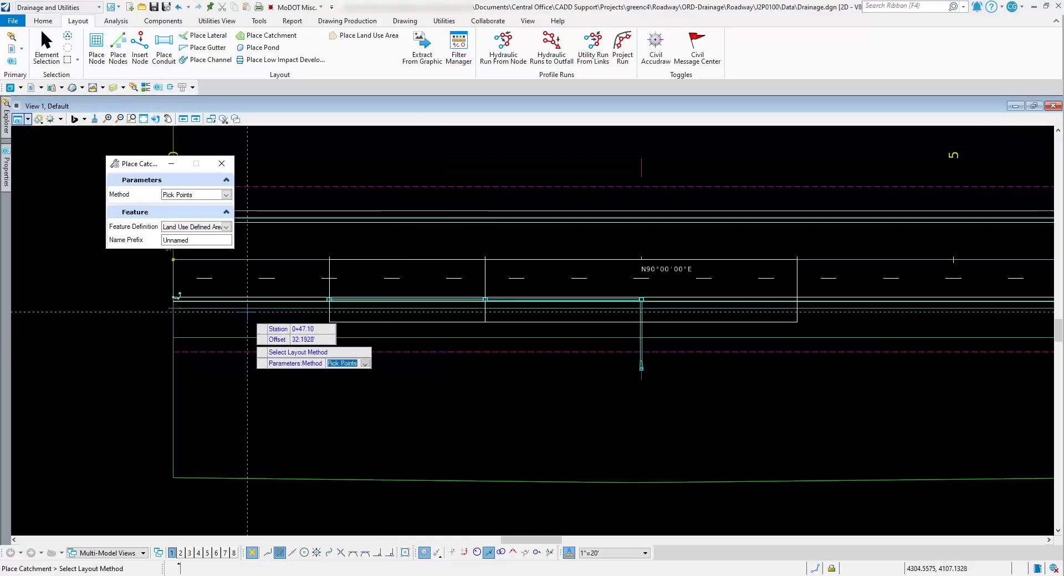
{"action": "mouse_move", "coordinate": [280, 267]}
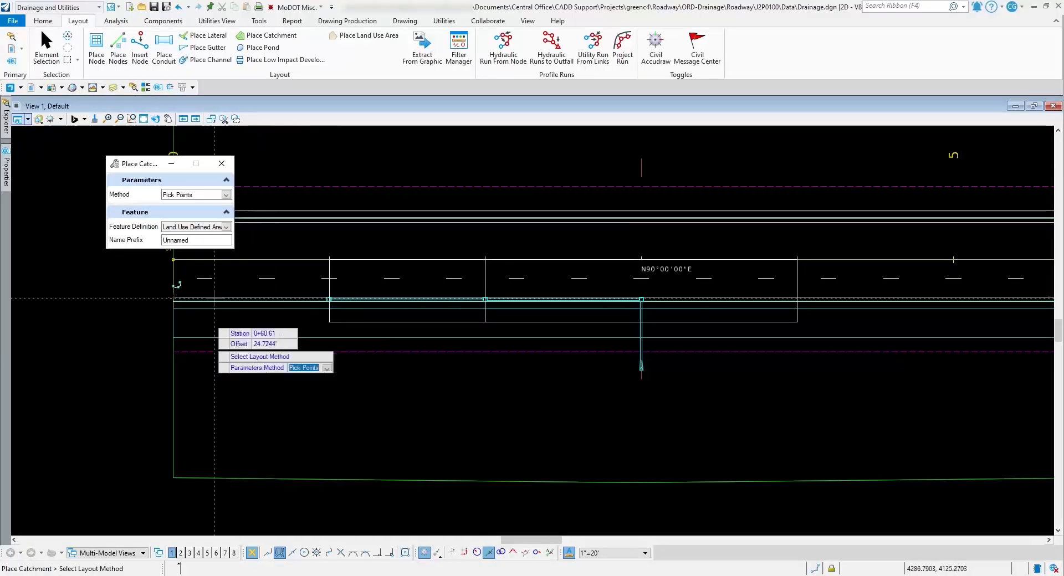
{"action": "mouse_move", "coordinate": [300, 306]}
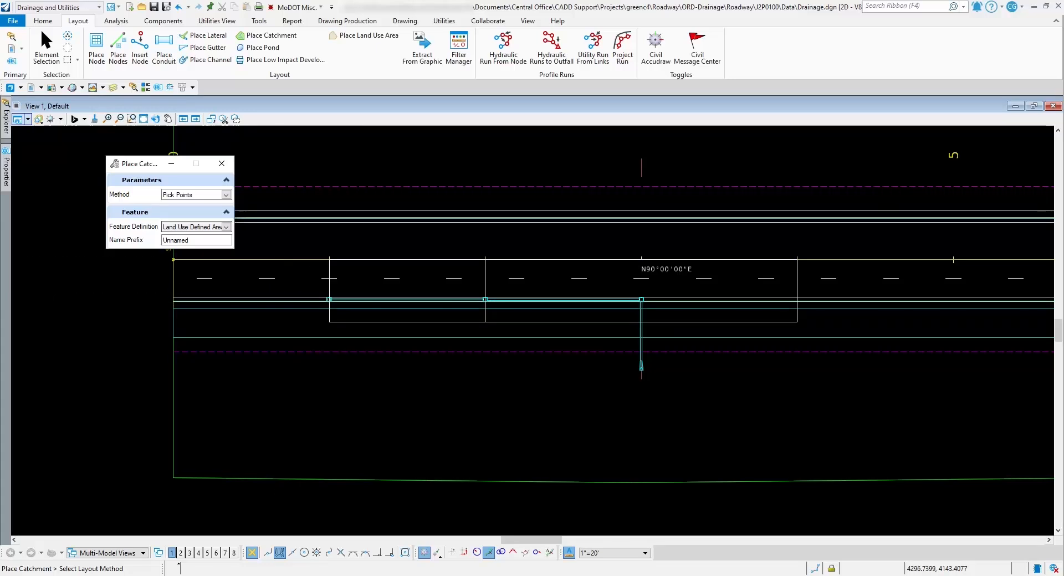
{"action": "left_click", "coordinate": [225, 227]}
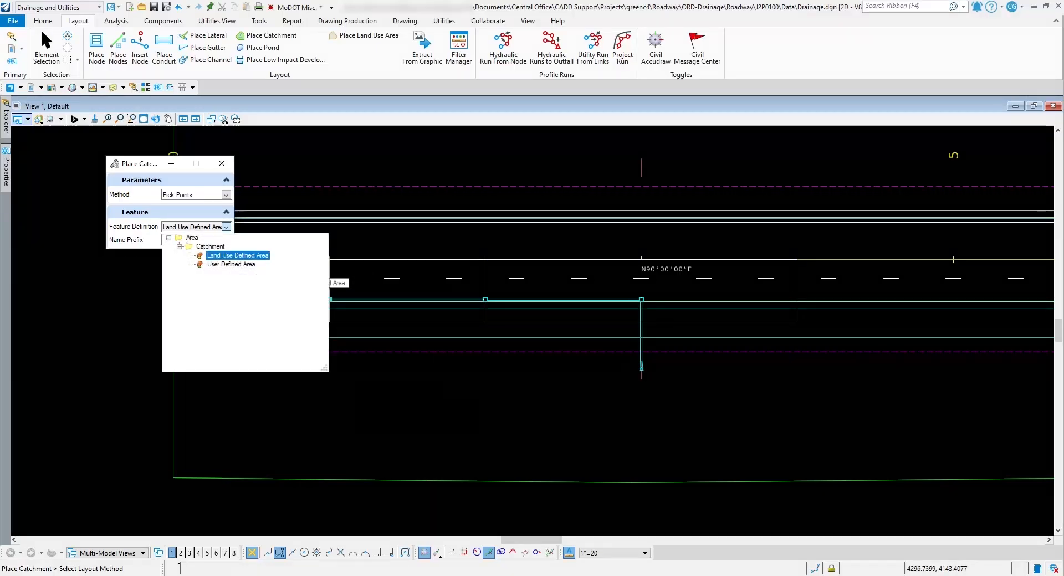
{"action": "left_click", "coordinate": [238, 255]}
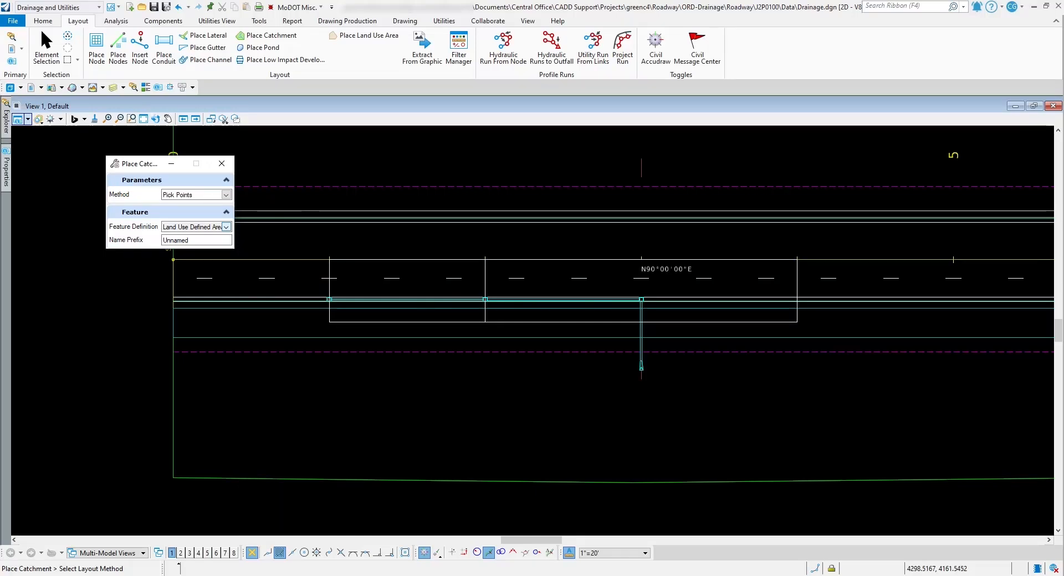
Set the catchment Feature Definition to Land Use Defined Area, ready for boundary points.
{"action": "left_click", "coordinate": [224, 227]}
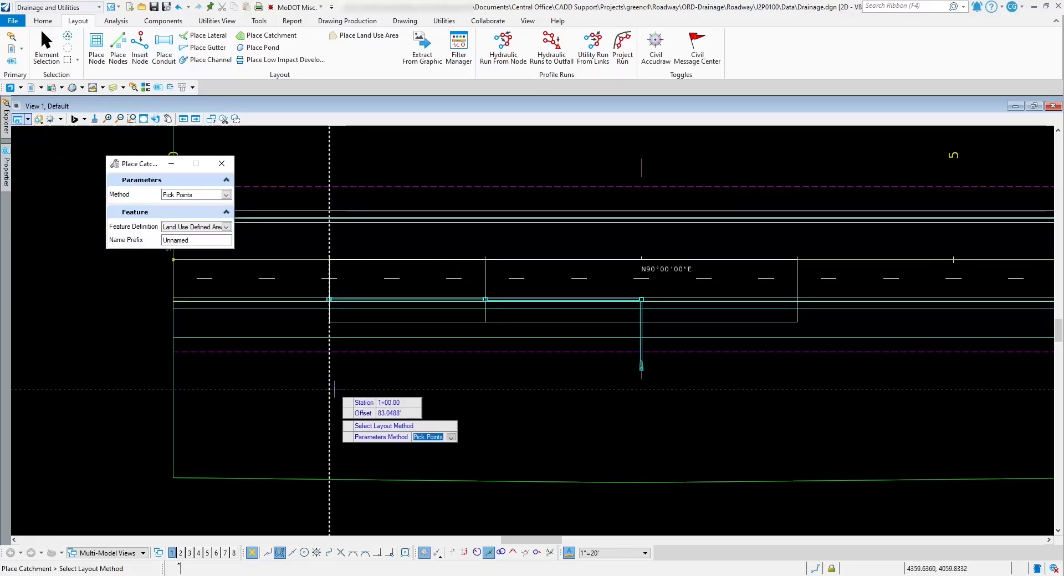
{"action": "mouse_move", "coordinate": [307, 387]}
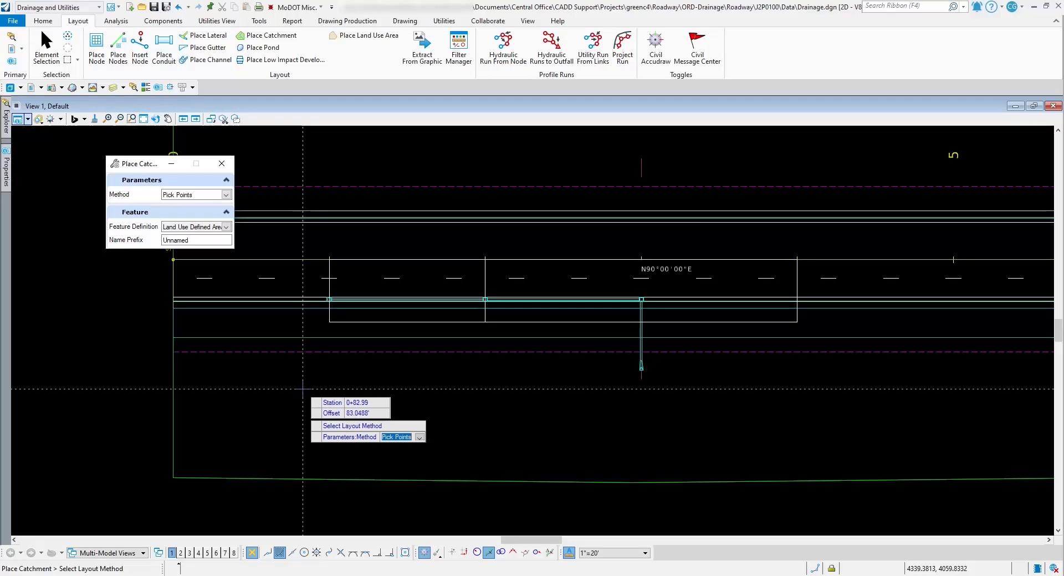
{"action": "mouse_move", "coordinate": [197, 267]}
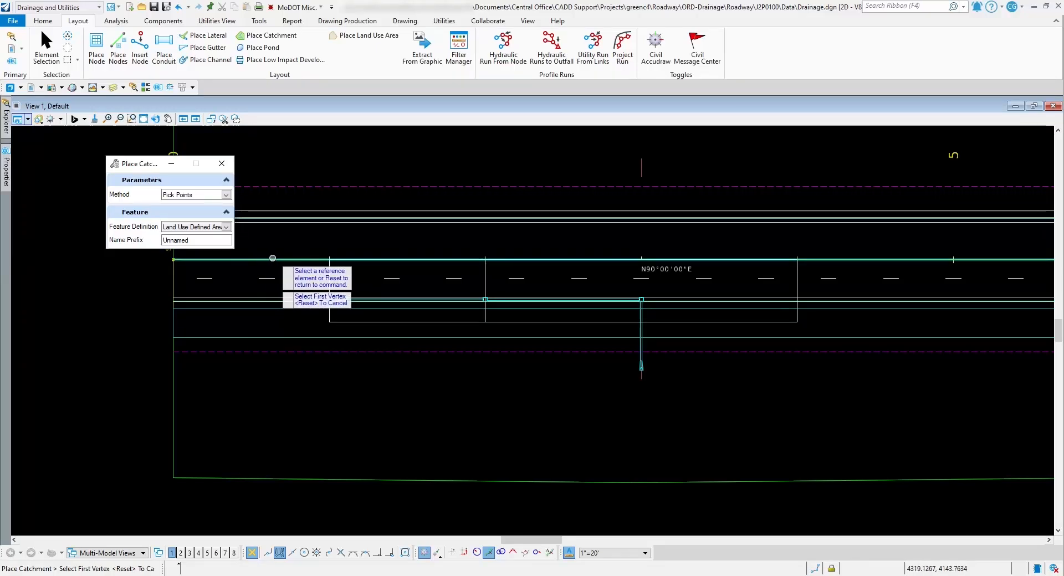
{"action": "mouse_move", "coordinate": [284, 307]}
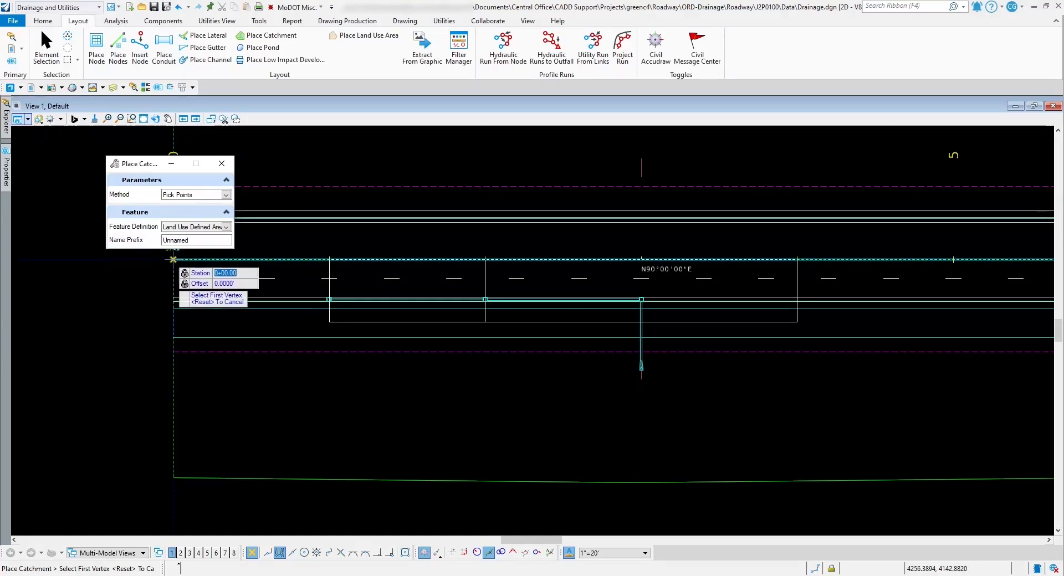
Place the first catchment corner at the road start and enter station 100.
{"action": "left_click", "coordinate": [173, 260]}
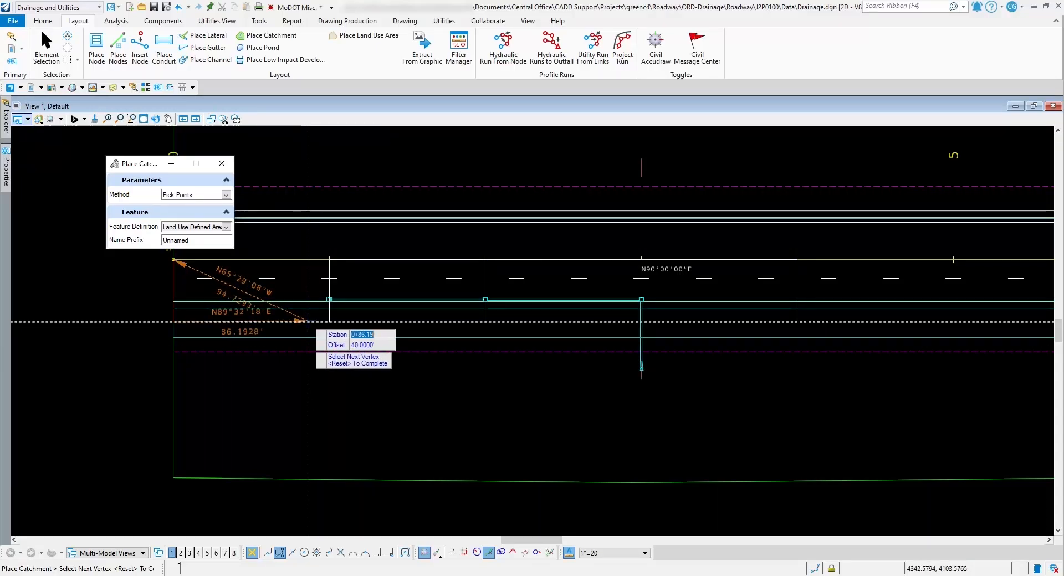
{"action": "type", "text": "100"}
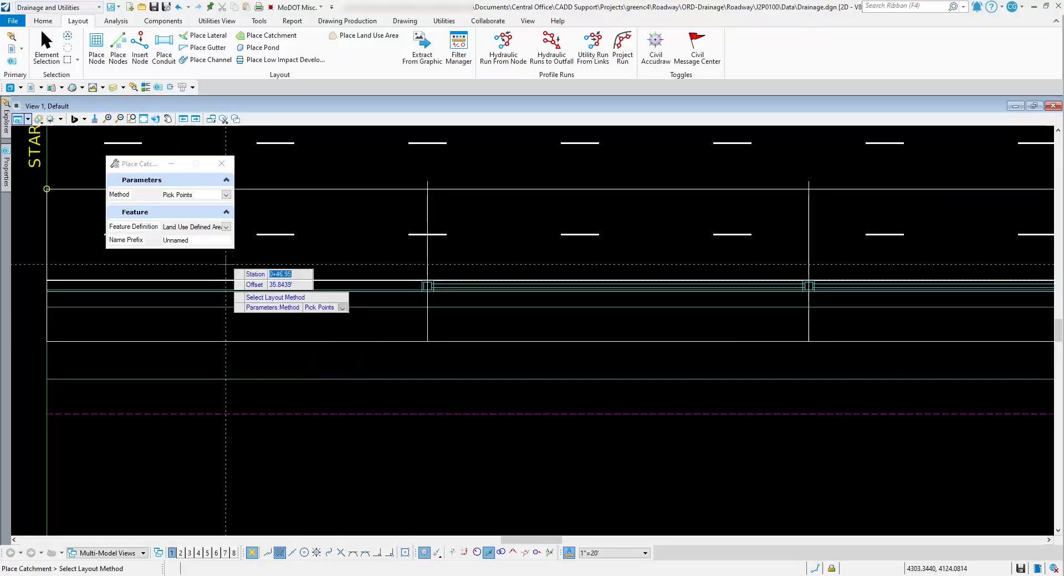
{"action": "mouse_move", "coordinate": [324, 265]}
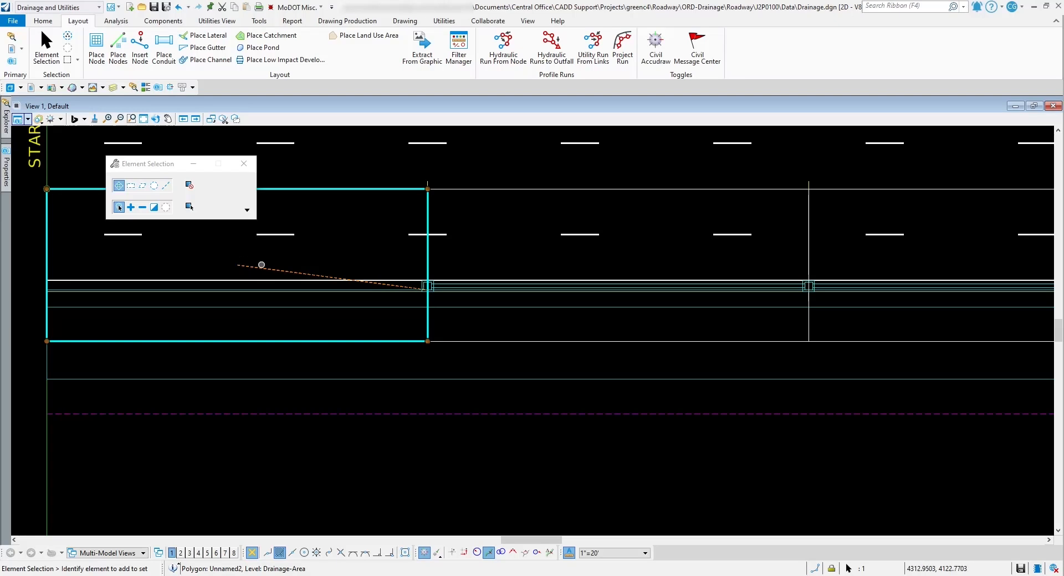
{"action": "mouse_move", "coordinate": [223, 261]}
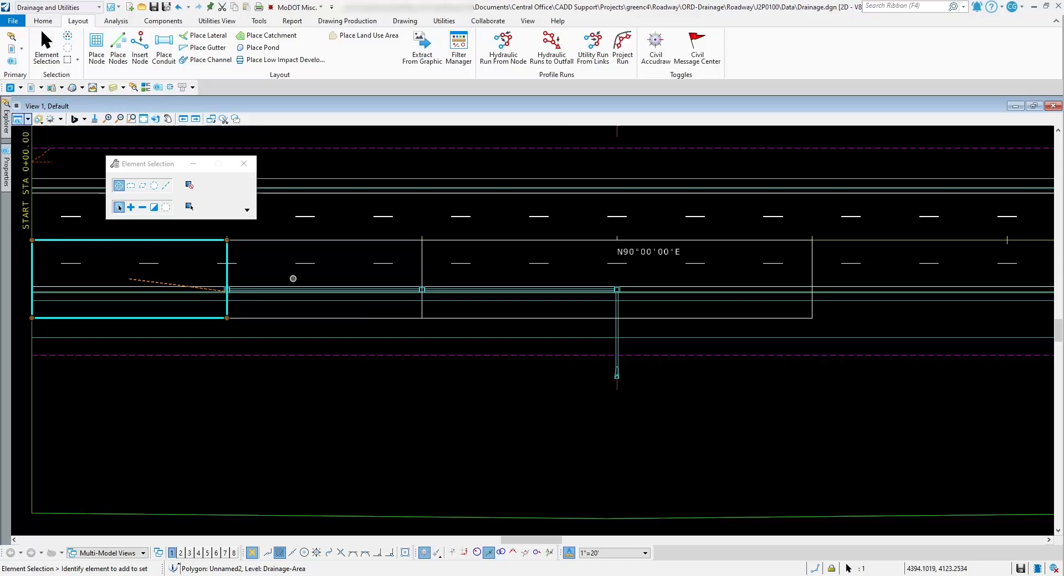
{"action": "mouse_move", "coordinate": [614, 265]}
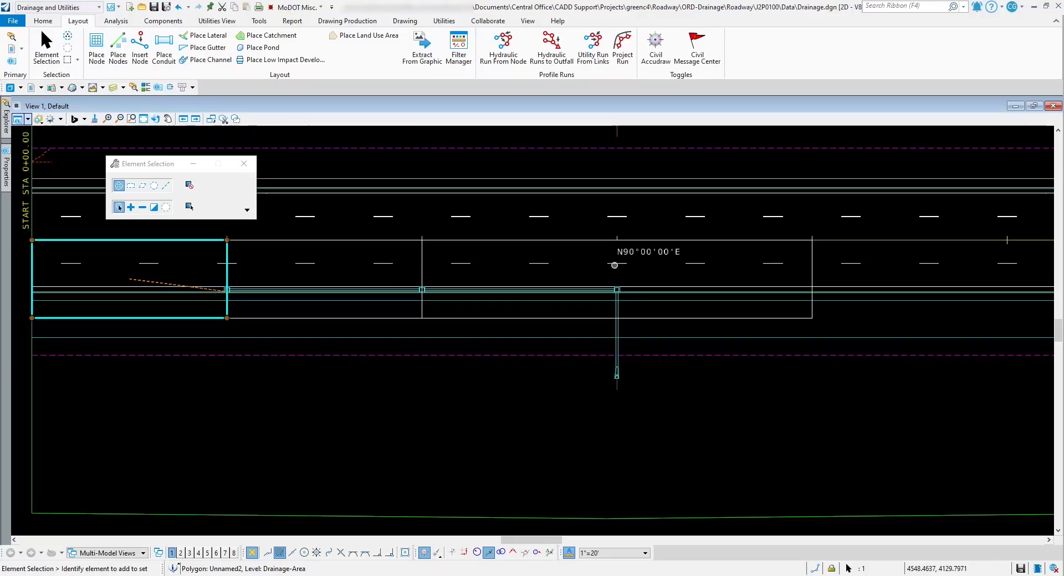
Exit the catchment command, leaving rectangle Unnamed2 on the Drainage-Area level.
{"action": "left_click", "coordinate": [271, 35]}
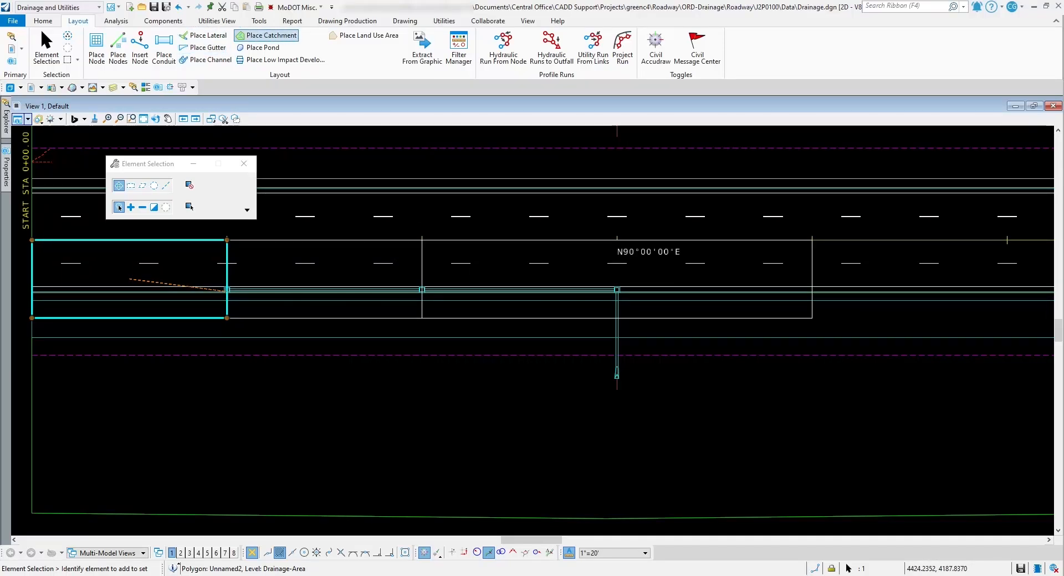
Rerun Place Catchment with Pick Shape and pick the first inlet as outflow.
{"action": "left_click", "coordinate": [271, 36]}
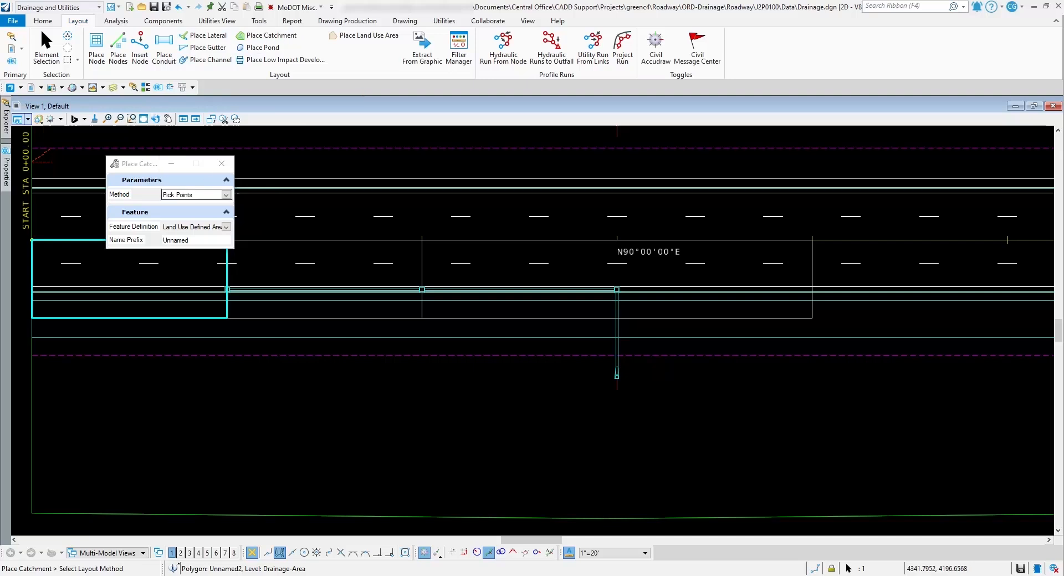
{"action": "left_click", "coordinate": [225, 194]}
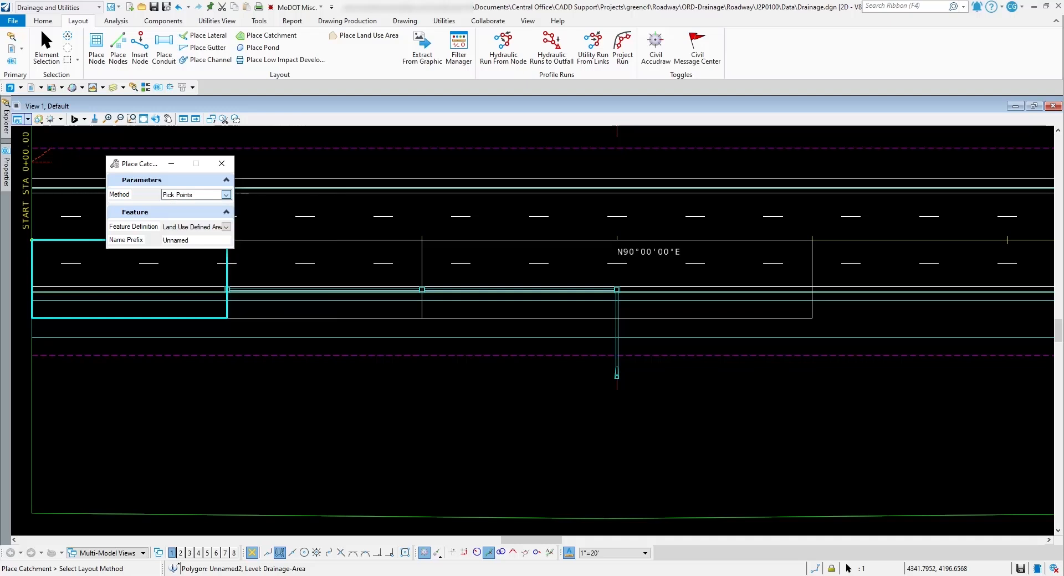
{"action": "left_click", "coordinate": [224, 195]}
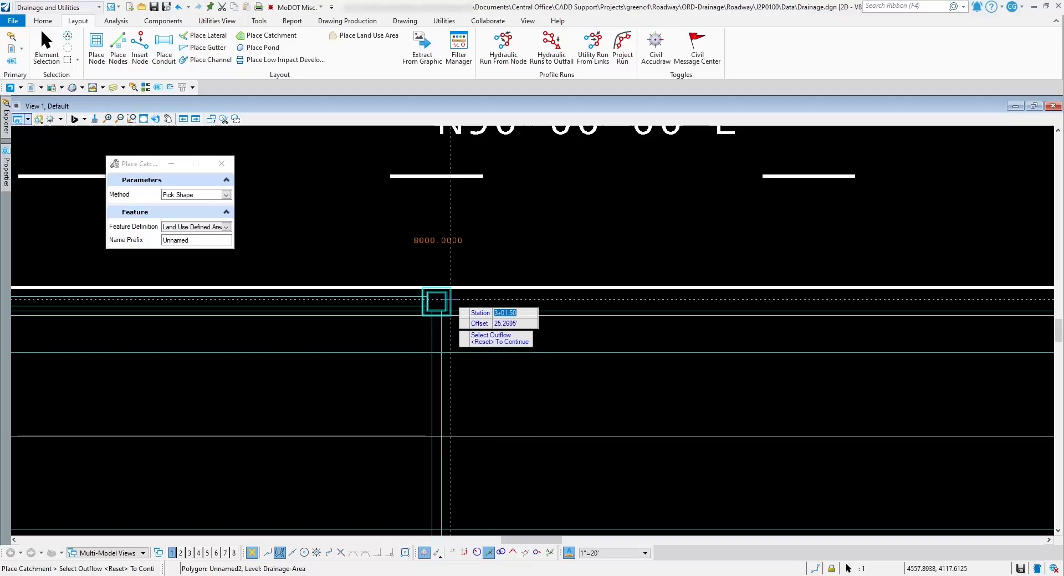
{"action": "left_click", "coordinate": [434, 301]}
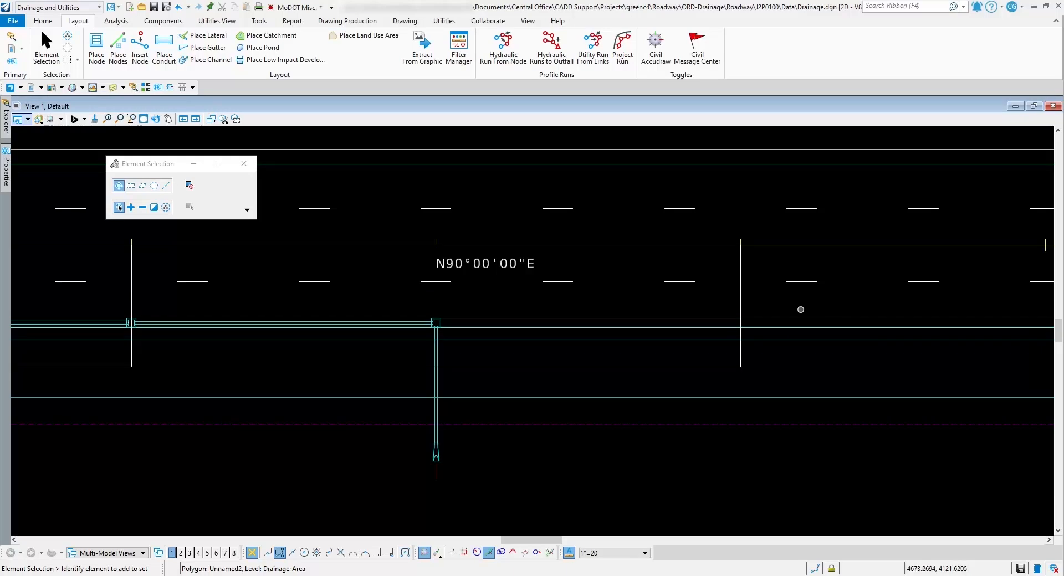
Restart Place Catchment using Pick Shape and show its feature definition list.
{"action": "left_click", "coordinate": [164, 304]}
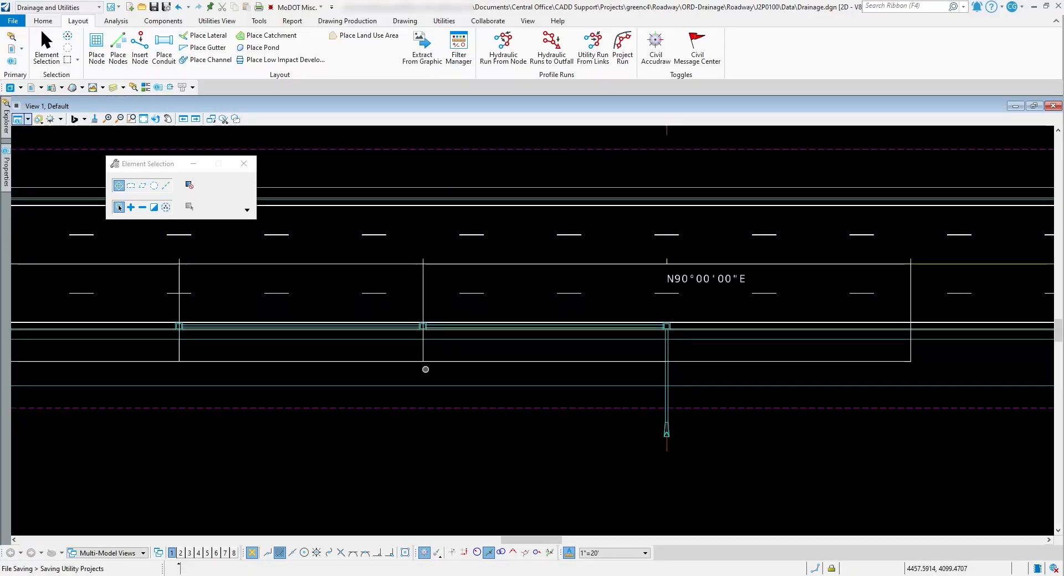
{"action": "mouse_move", "coordinate": [425, 353]}
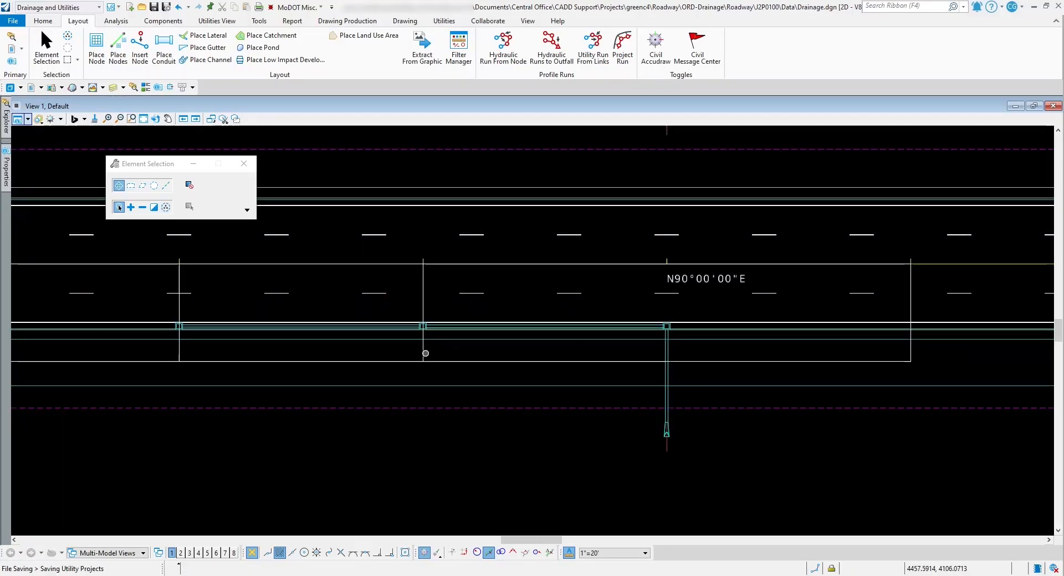
{"action": "left_click", "coordinate": [271, 35]}
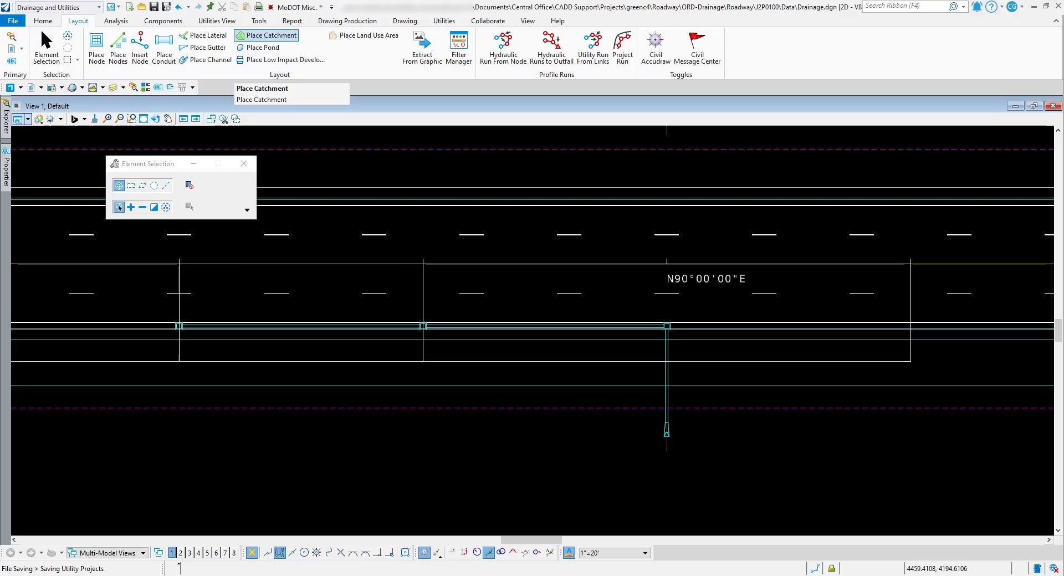
{"action": "left_click", "coordinate": [261, 88]}
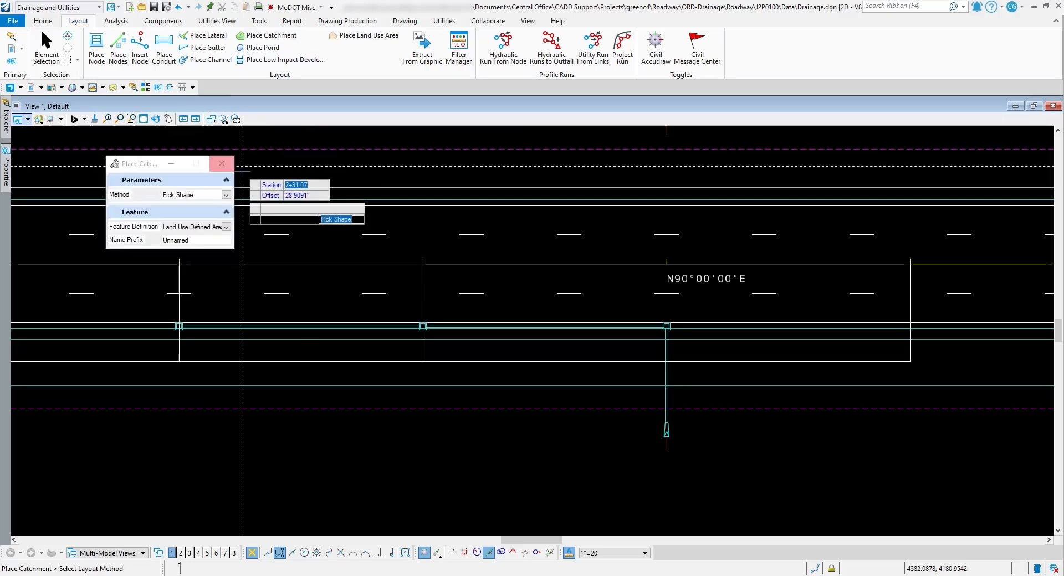
{"action": "left_click", "coordinate": [226, 194]}
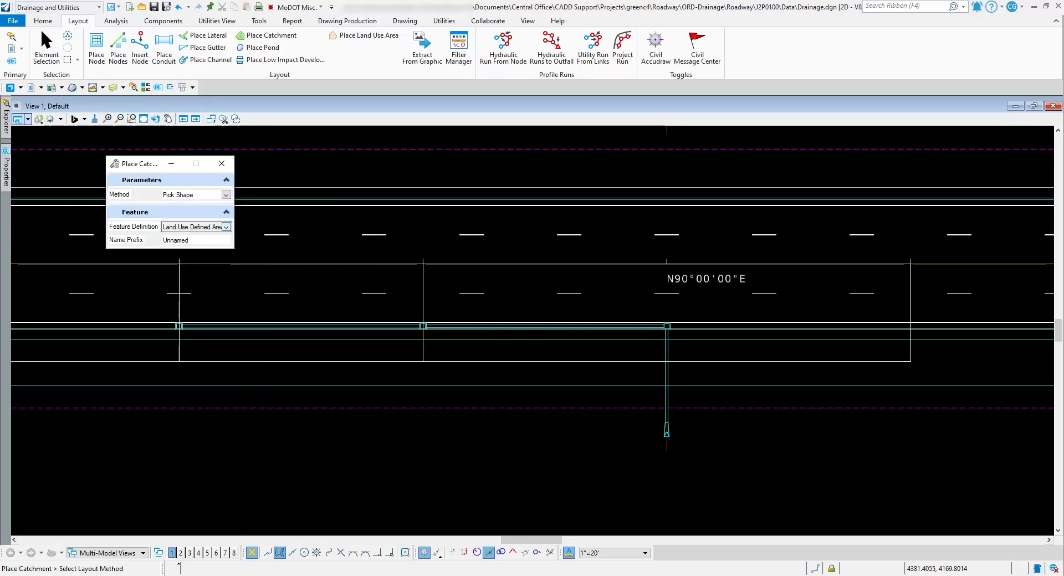
{"action": "left_click", "coordinate": [225, 226]}
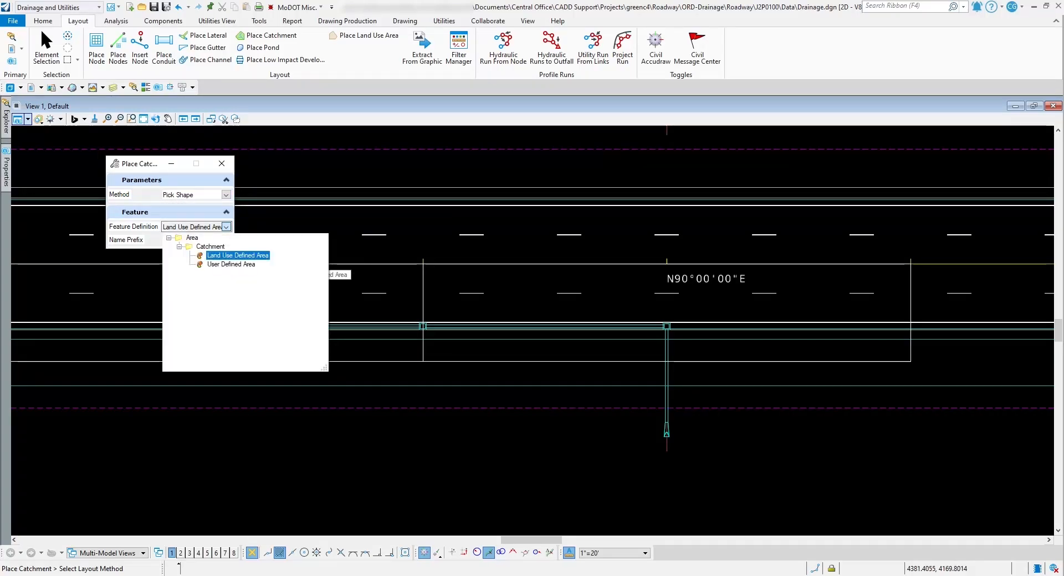